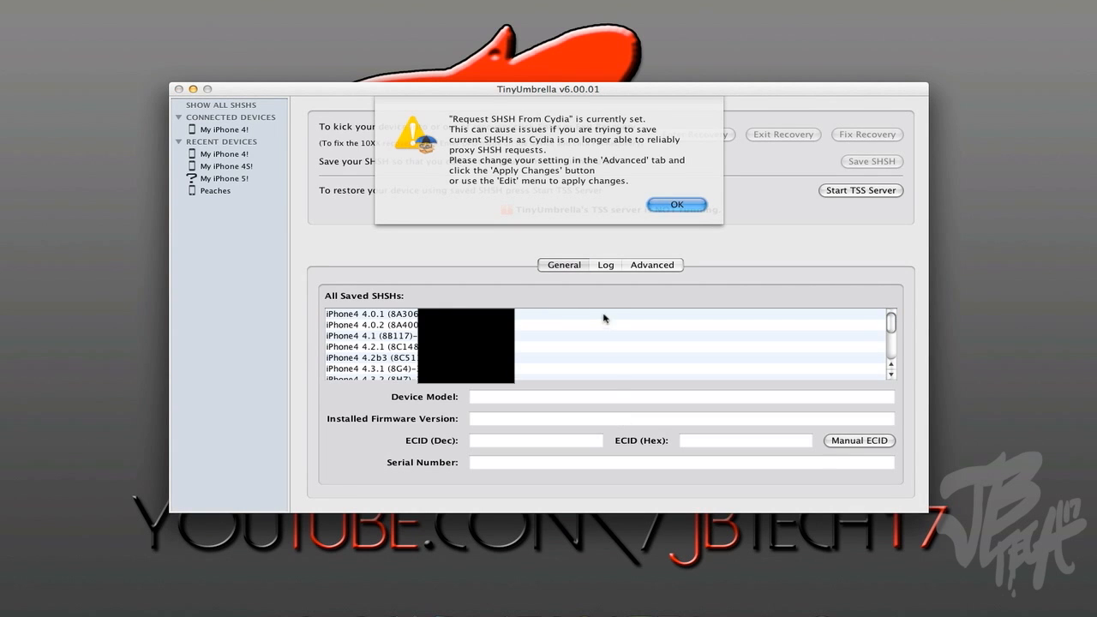
- Dismiss the Cydia warning, select My iPhone 4 and review the Advanced save-SHSH directory
click(675, 204)
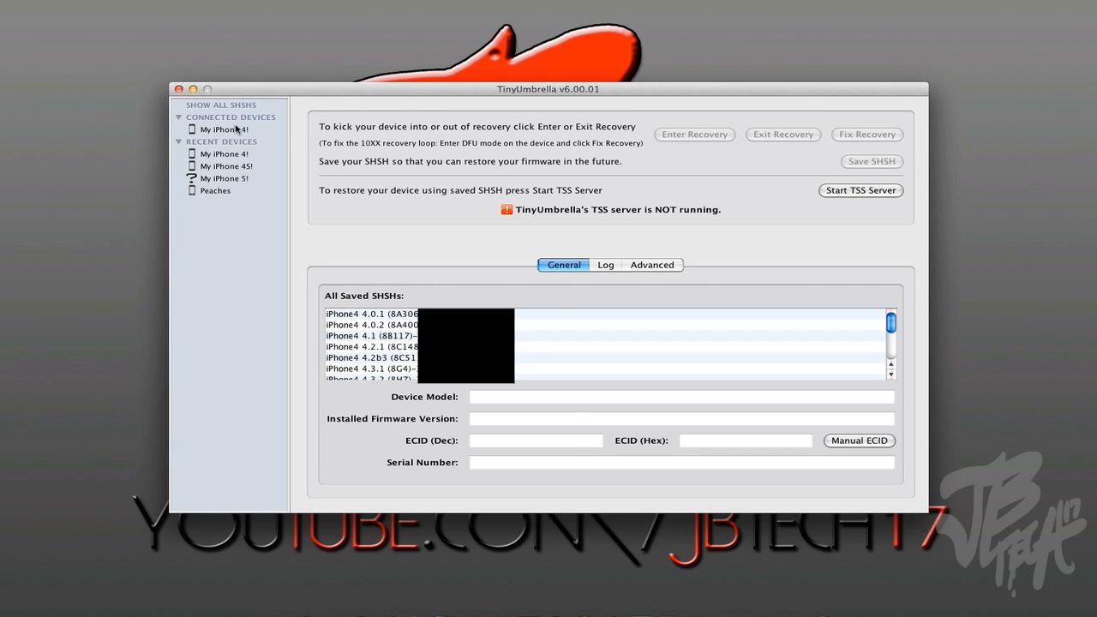
click(223, 130)
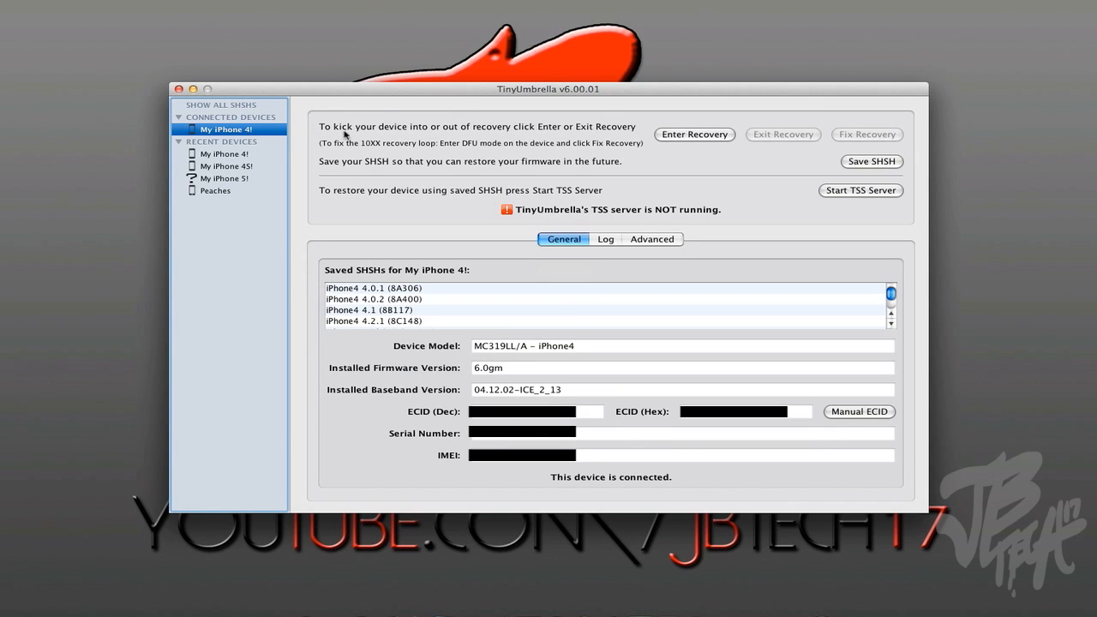
mouse_move(660, 226)
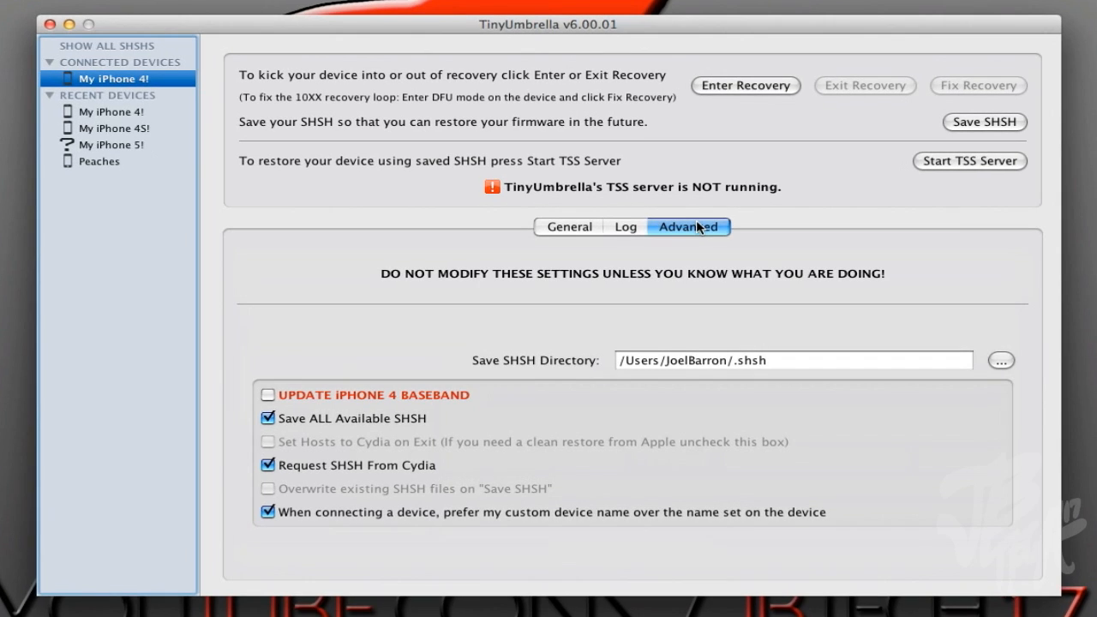
mouse_move(565, 361)
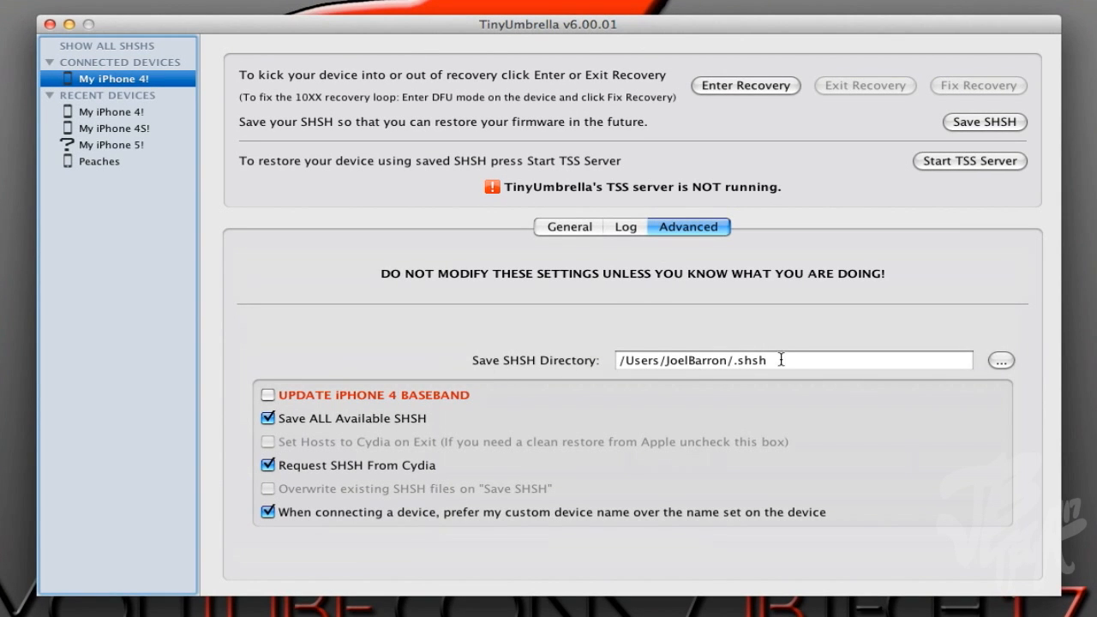
click(771, 360)
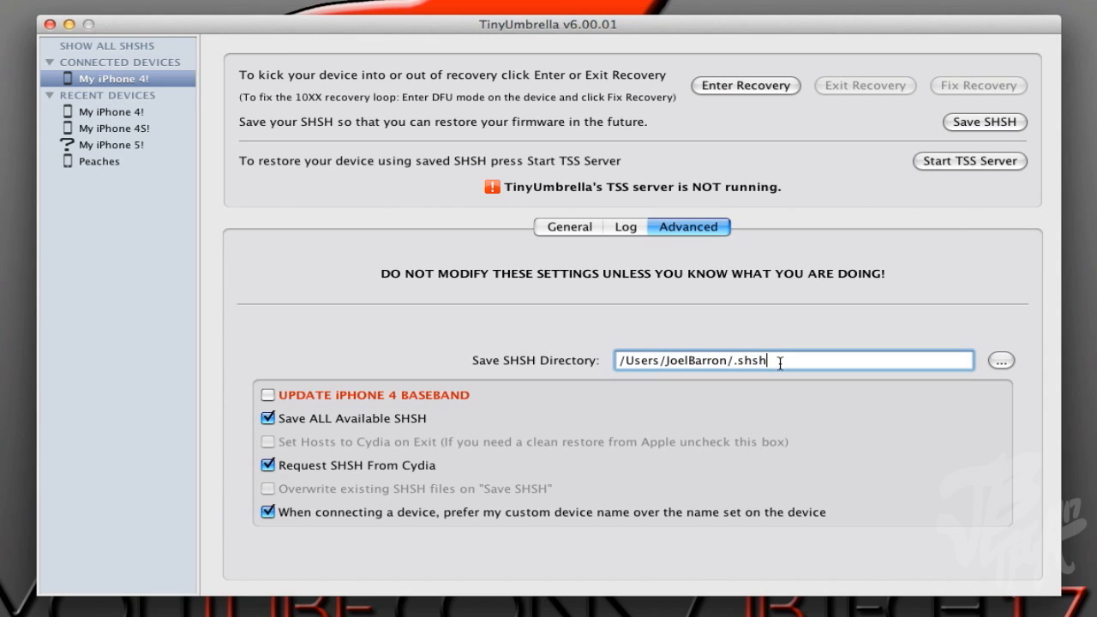
mouse_move(667, 437)
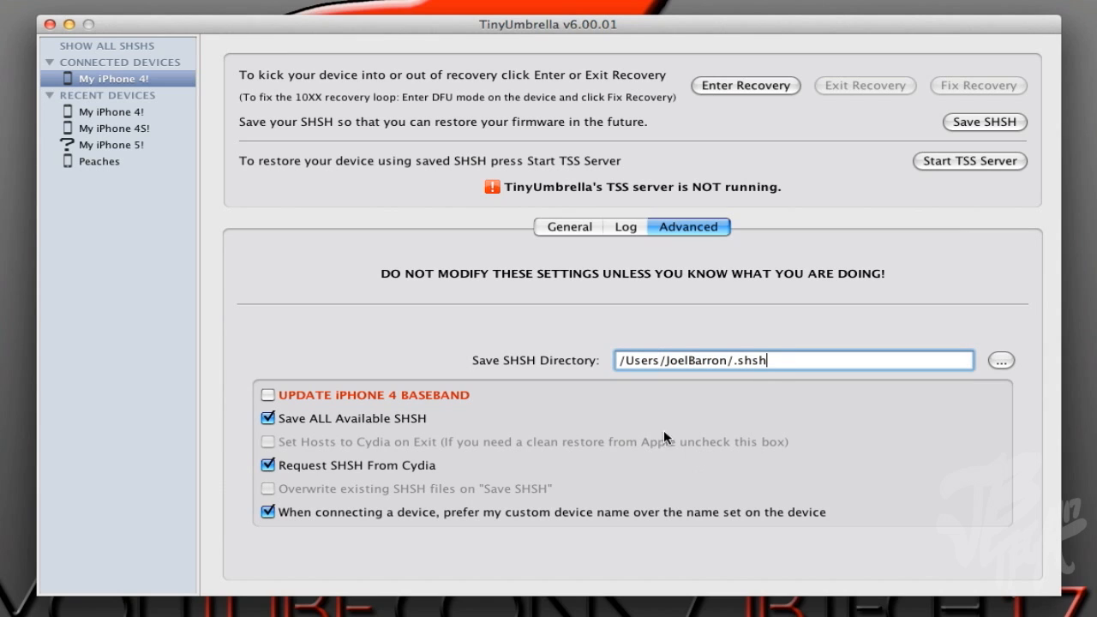
mouse_move(311, 421)
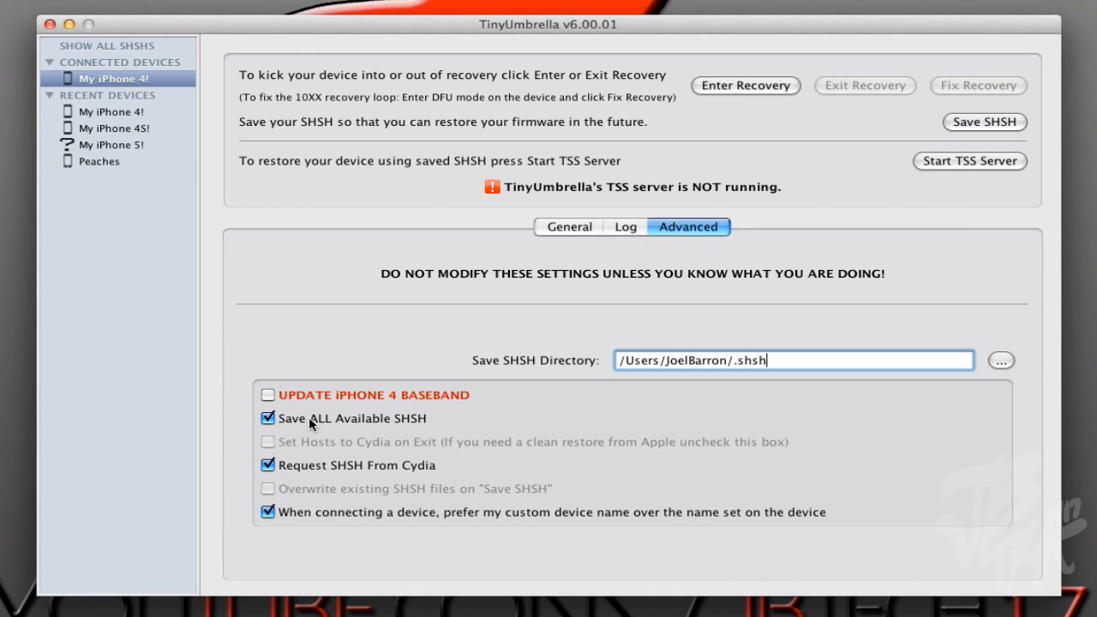
mouse_move(315, 429)
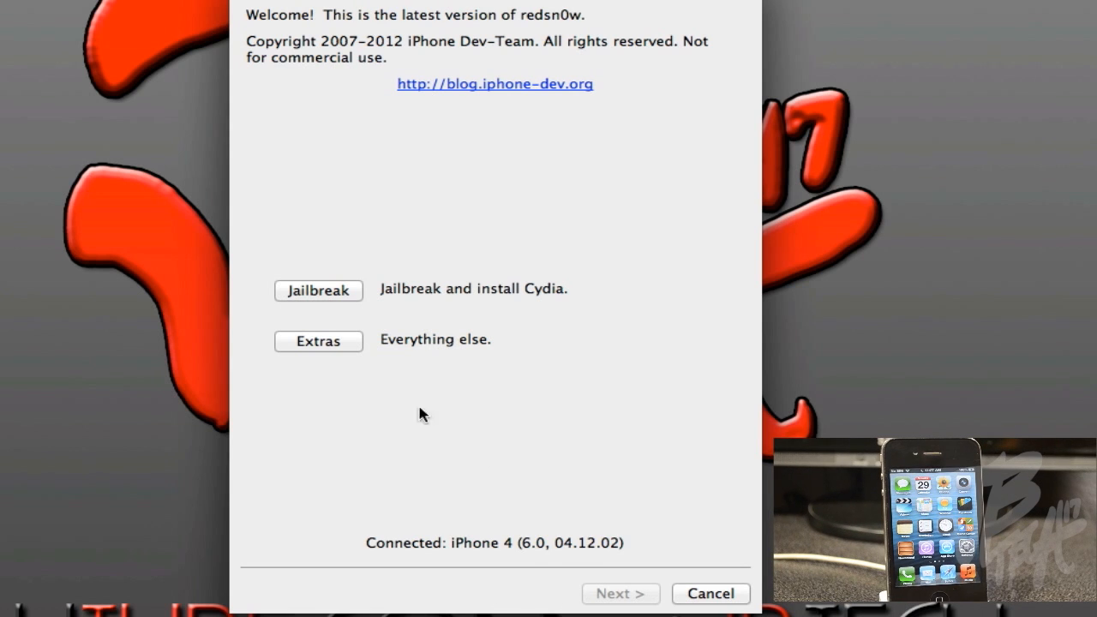
- Via Extras > SHSH blobs > Stitch, browse the iPhone 4 folder for the 5.1.1_9B206 IPSW
click(319, 339)
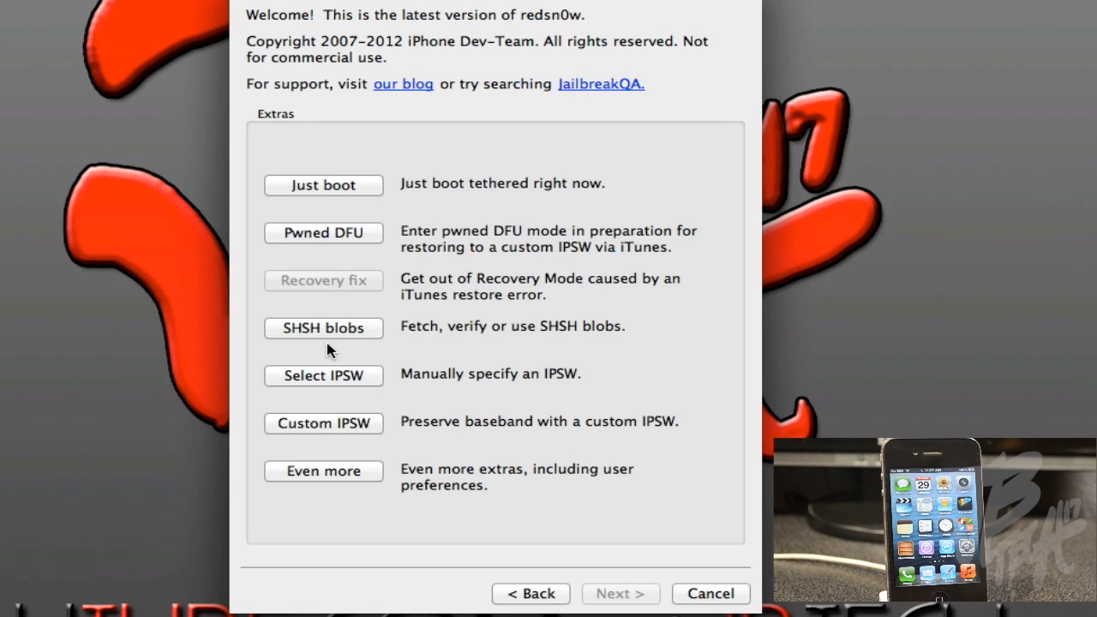
click(322, 328)
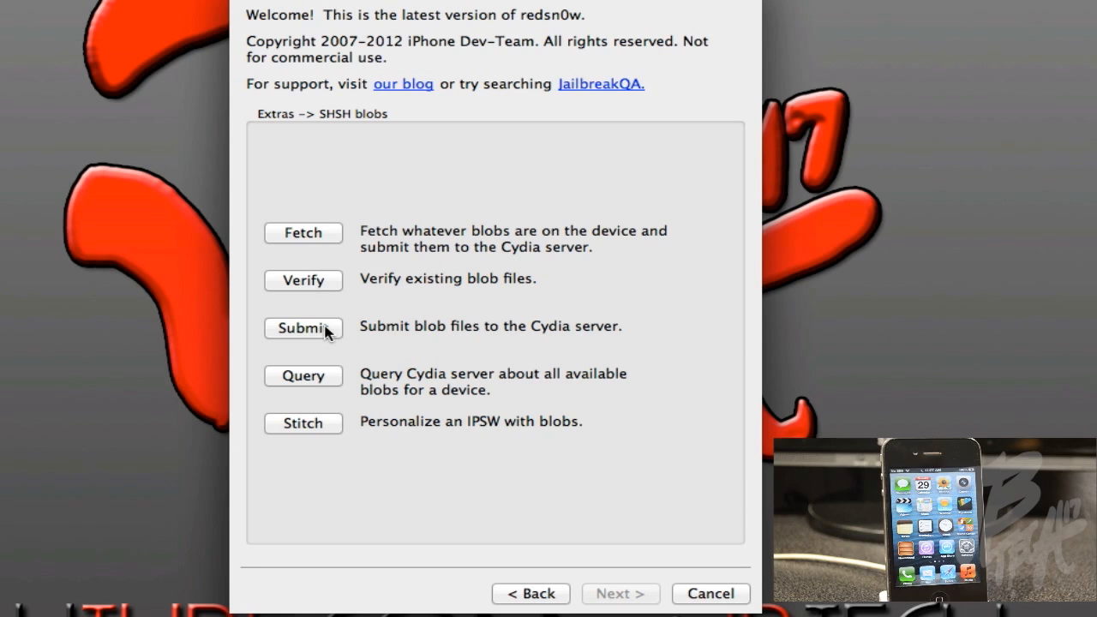
click(302, 422)
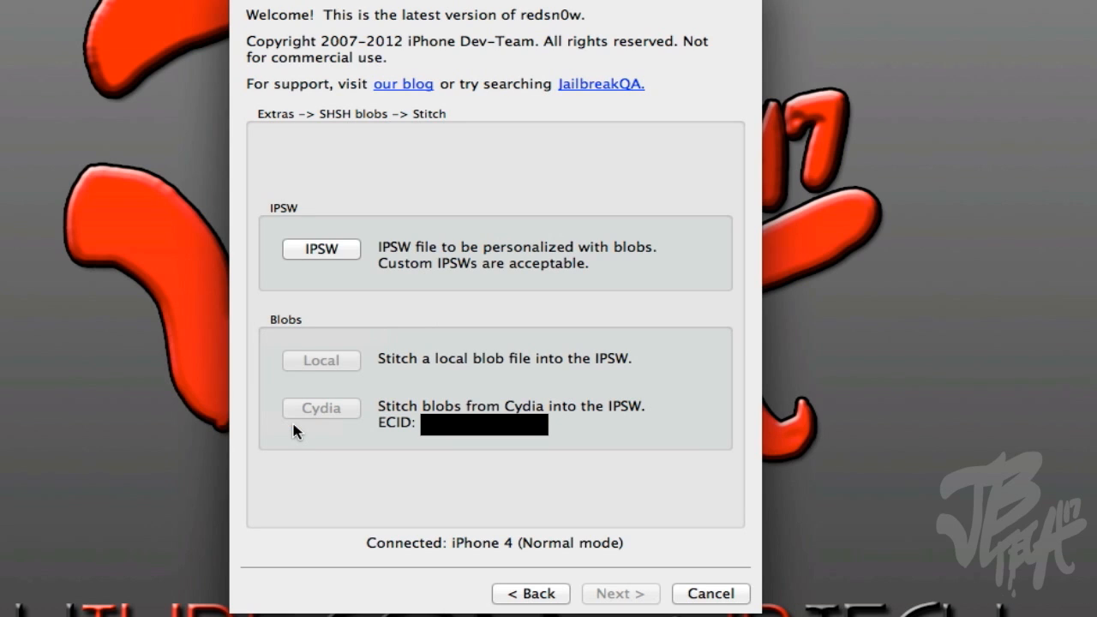
click(320, 248)
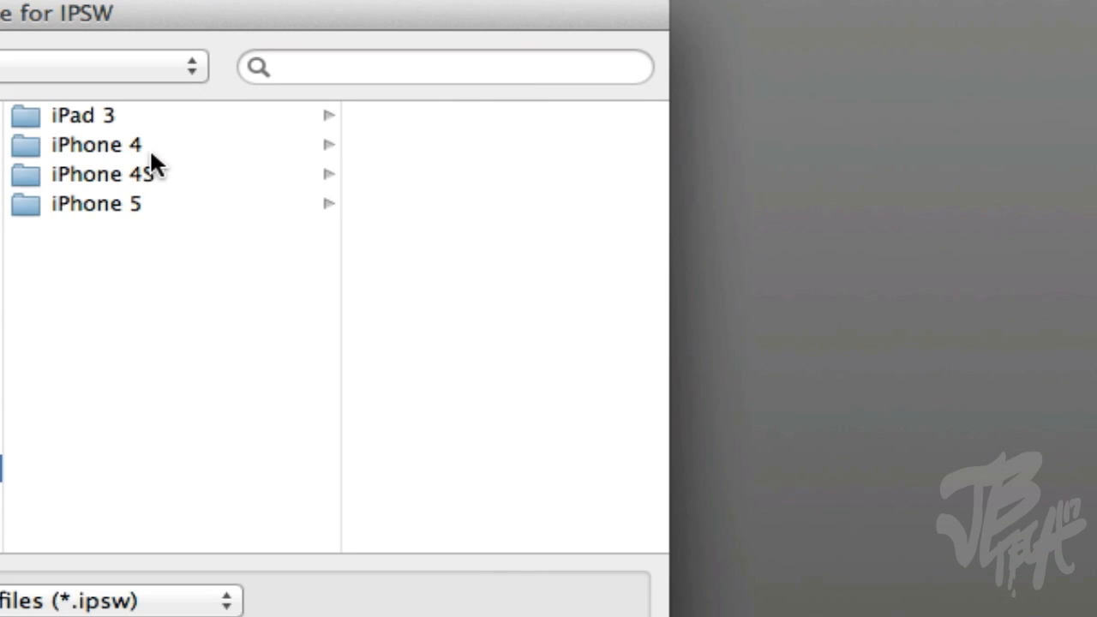
click(123, 144)
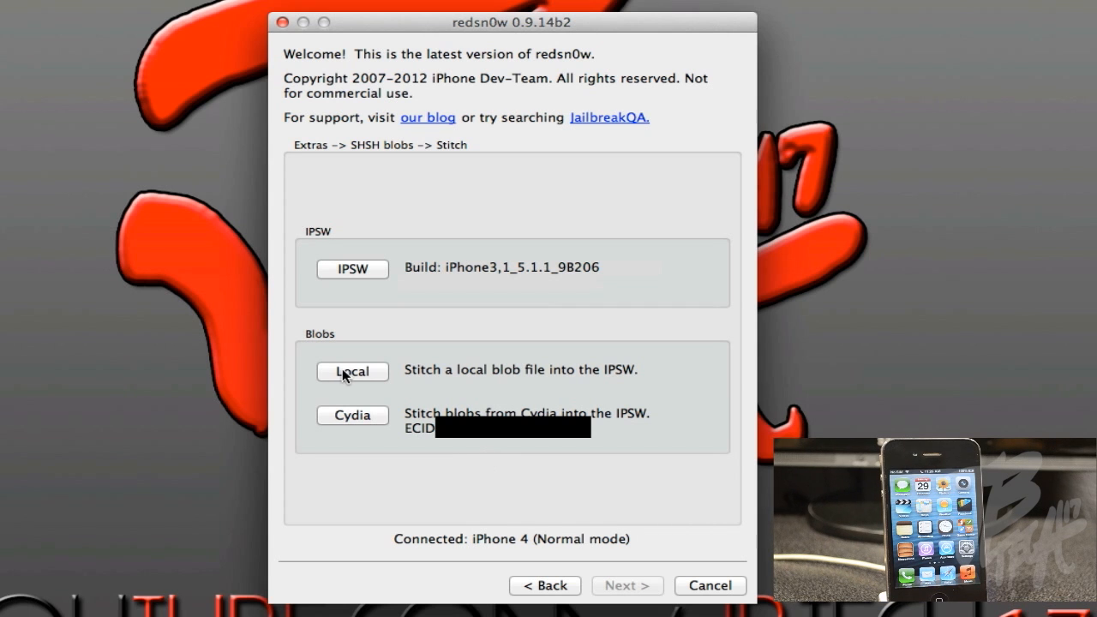
- Skip the local blob file and stitch blobs from Cydia into the 5.1.1 IPSW
click(354, 371)
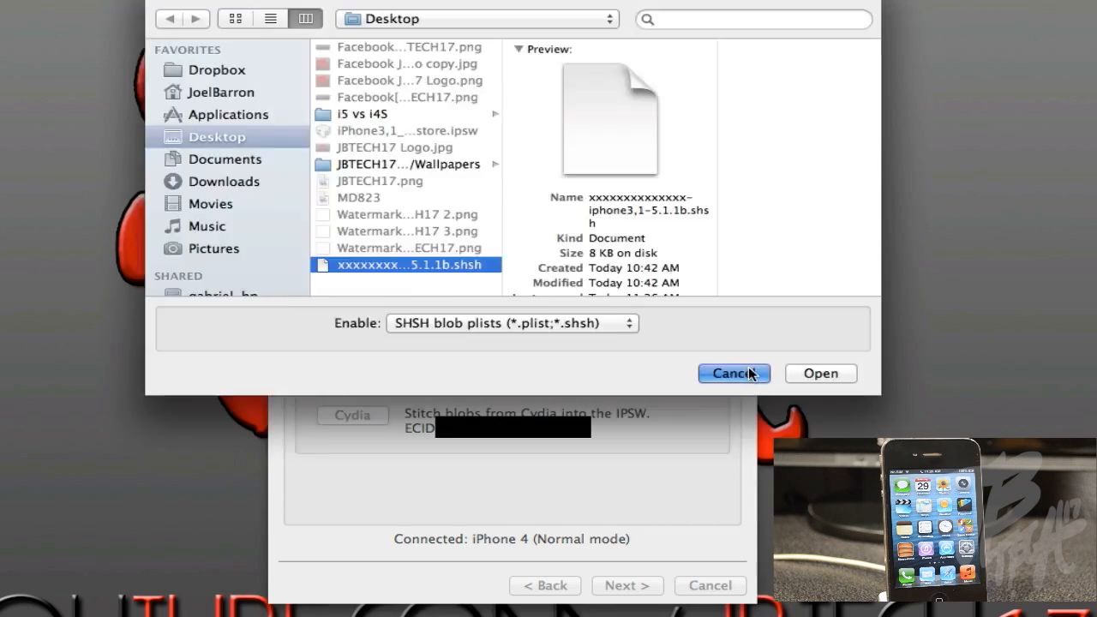
click(734, 374)
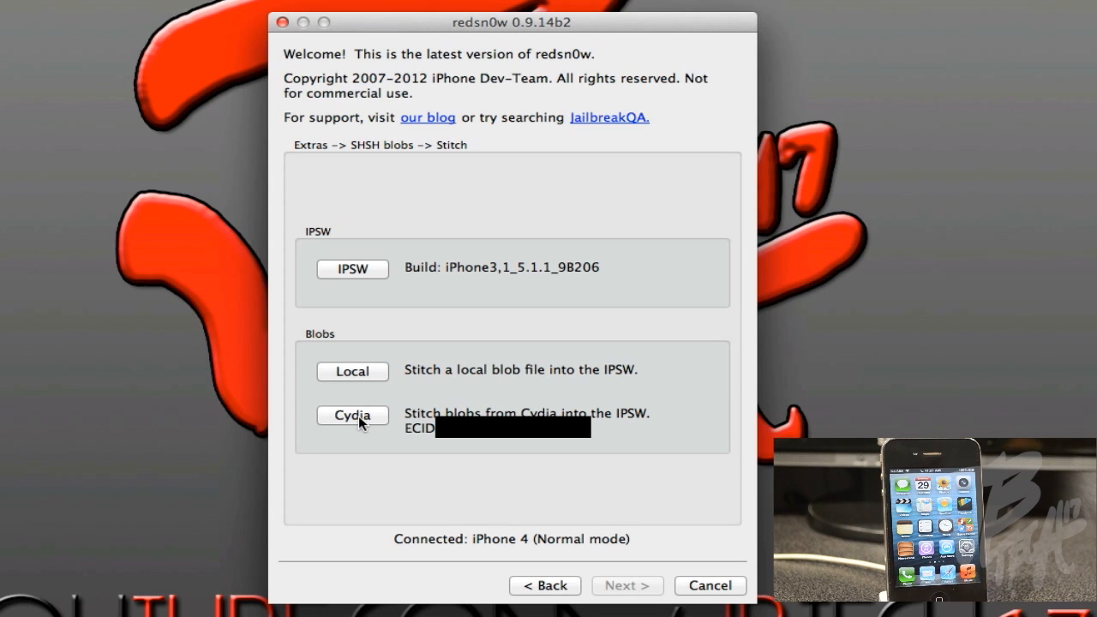
click(352, 417)
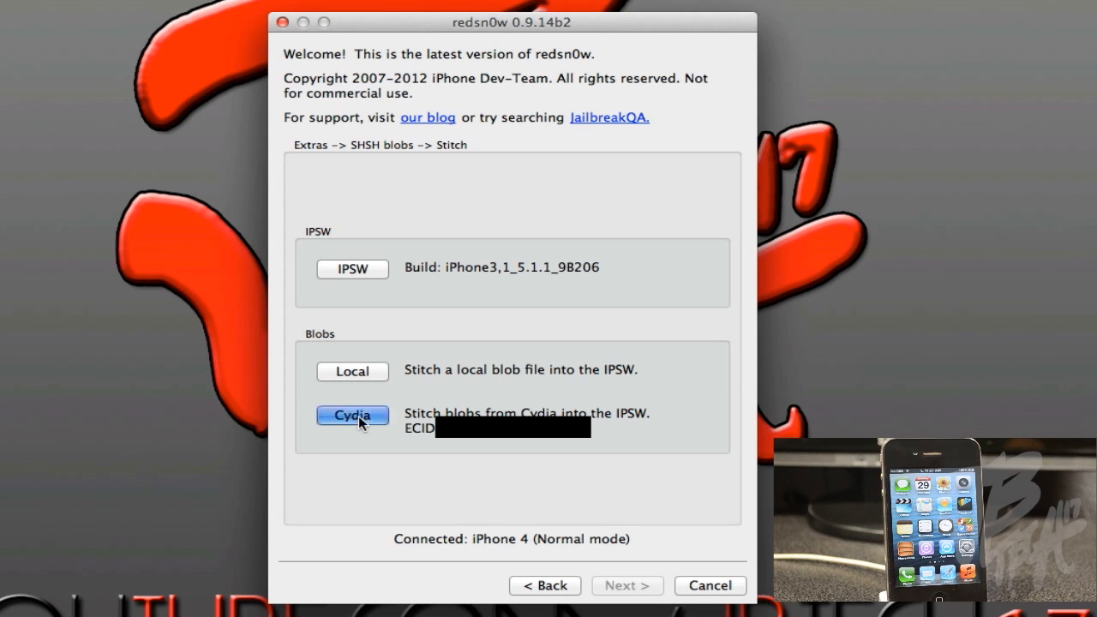
click(353, 416)
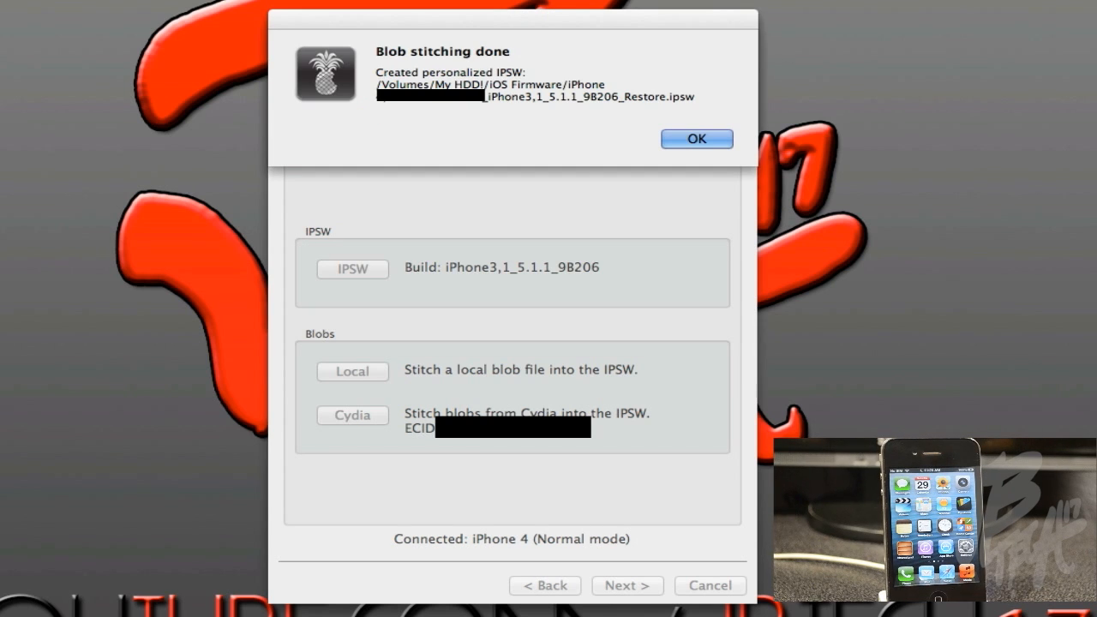
mouse_move(474, 184)
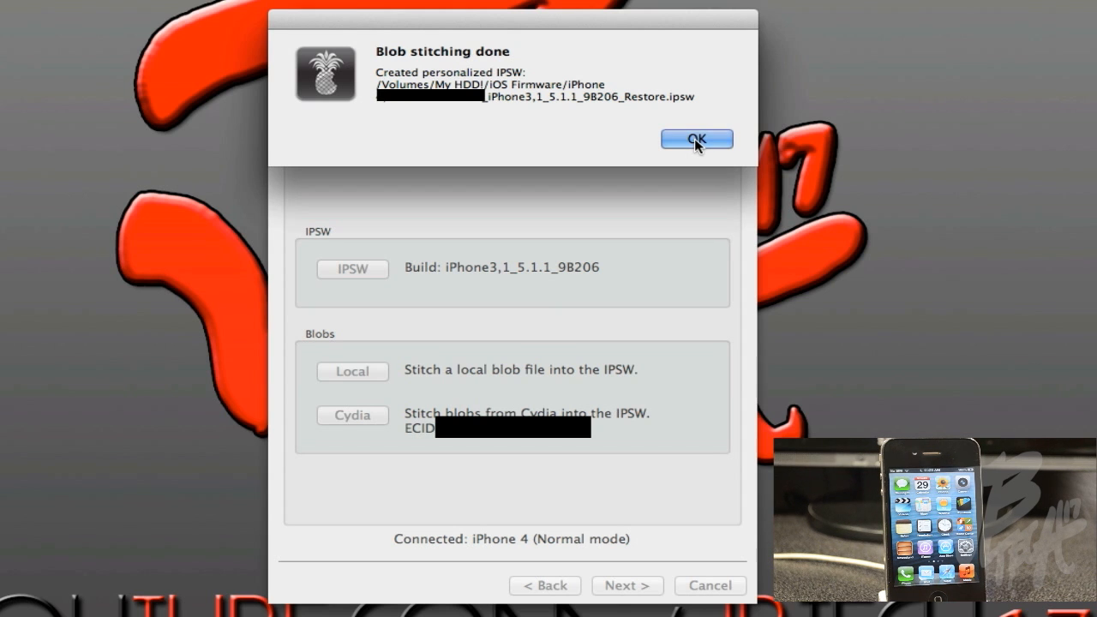
click(696, 139)
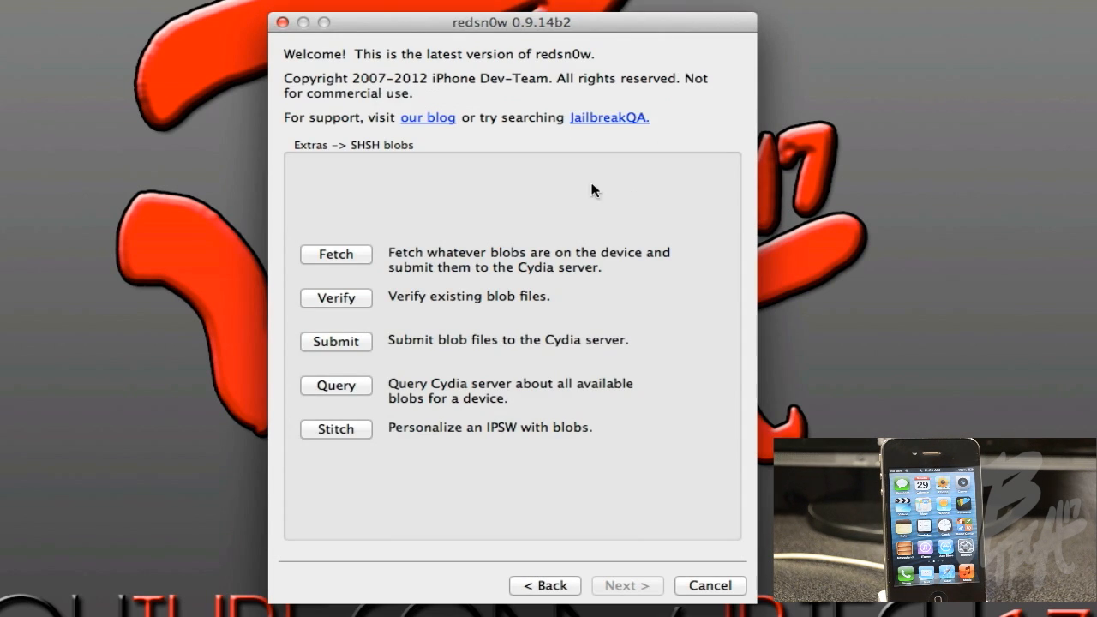
- Use Pwned DFU and its prompts to put the iPhone 4 into pwned DFU mode
click(545, 585)
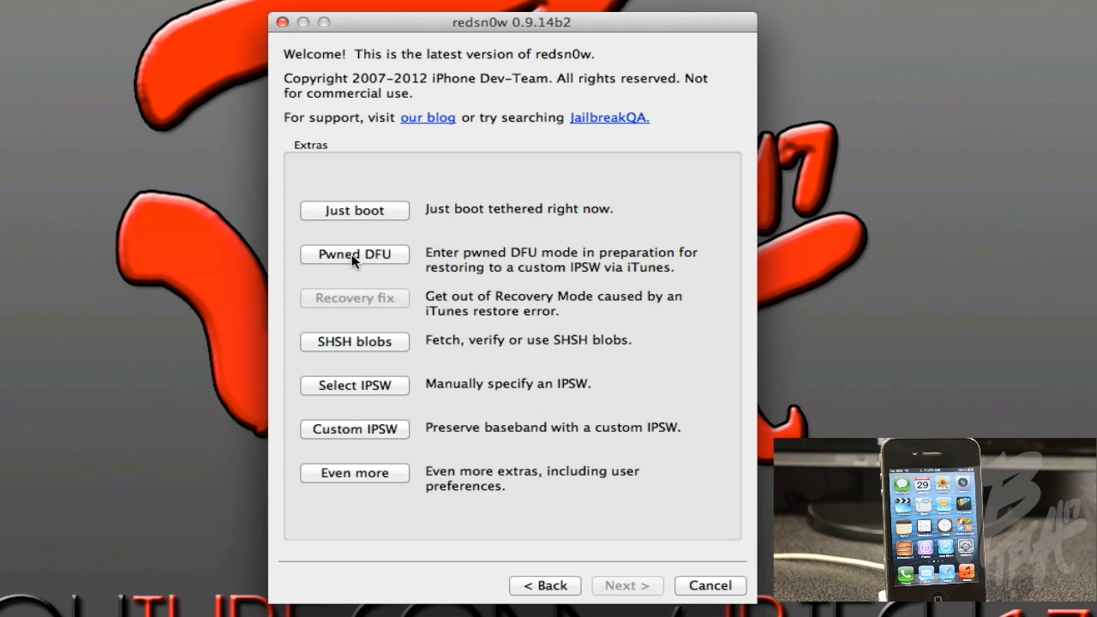
click(353, 253)
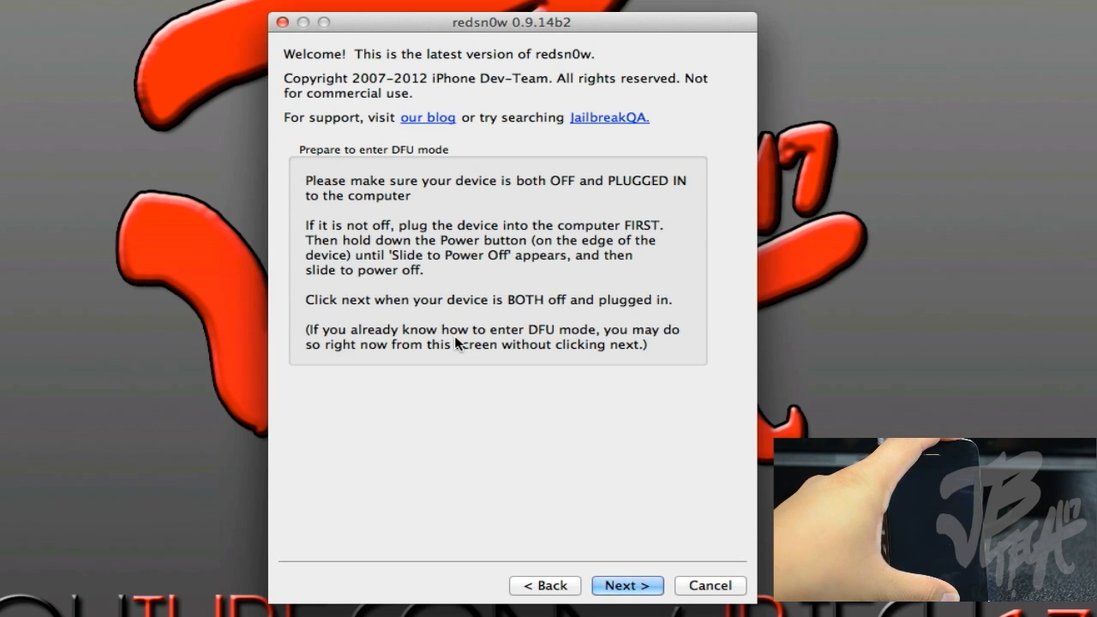
click(627, 586)
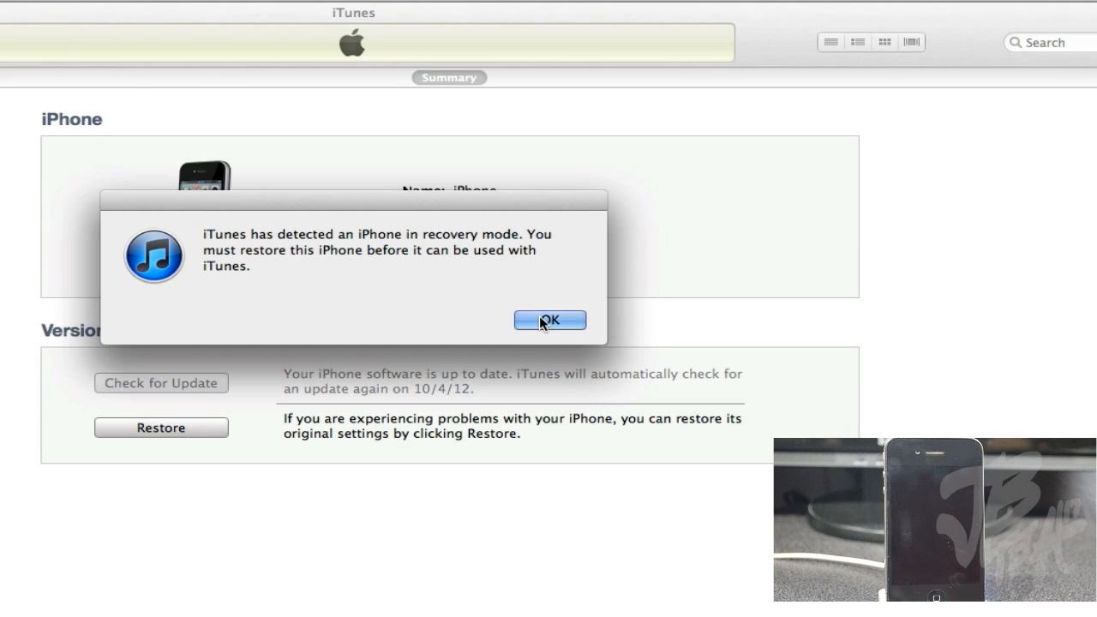
- Dismiss the recovery alert and Option-Restore with the stitched 5.1.1 Restore.ipsw
click(549, 321)
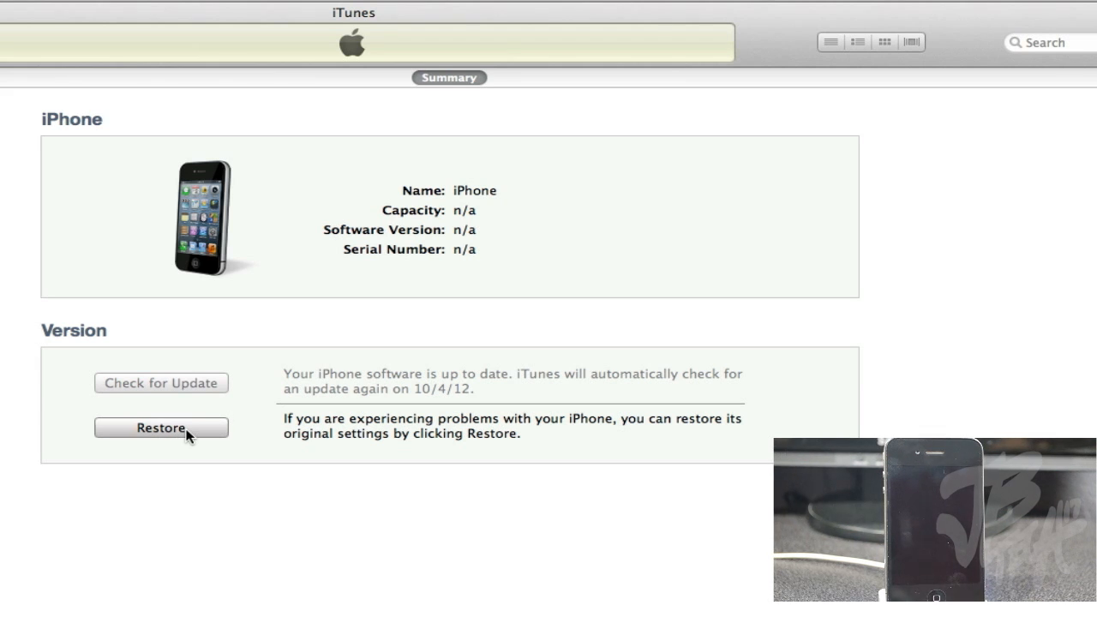
click(162, 429)
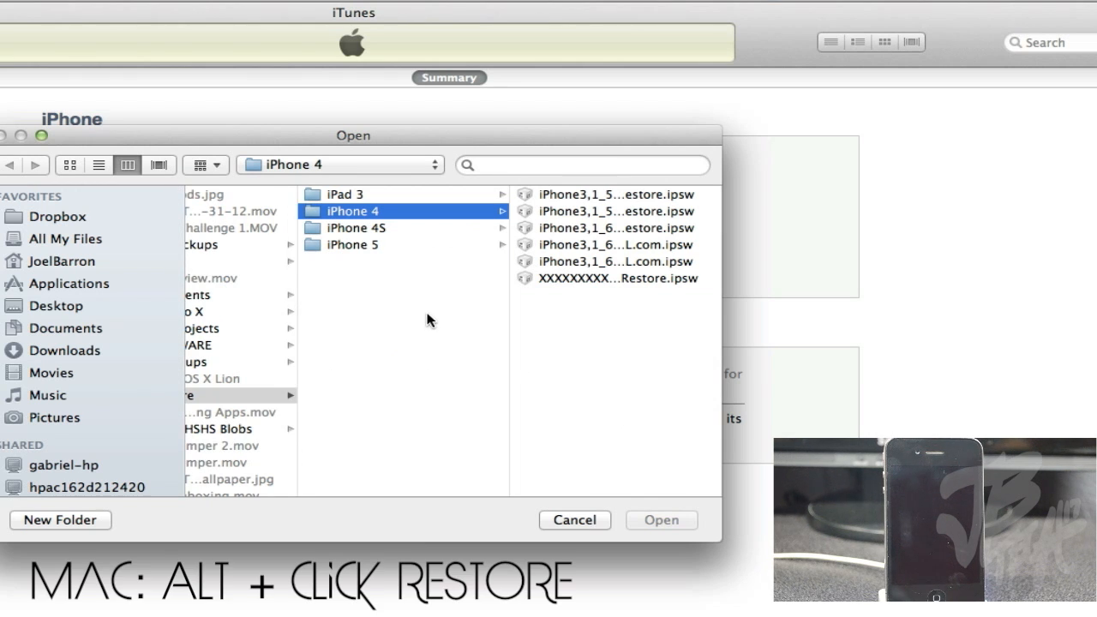
mouse_move(591, 288)
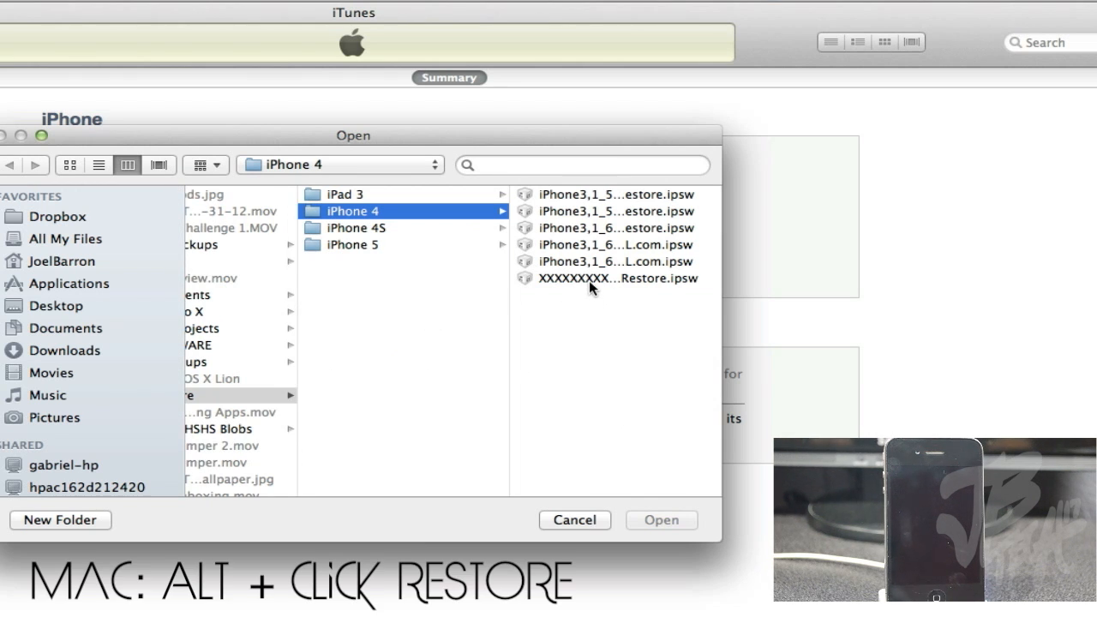
click(615, 278)
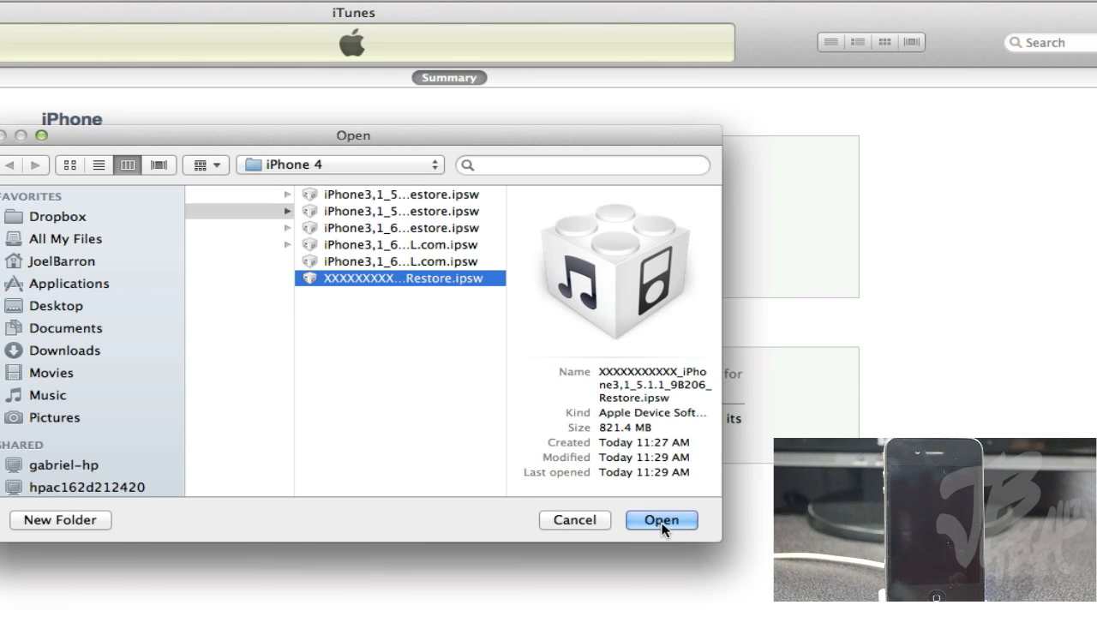
- Run the restore from the stitched file and dismiss the resulting error (-1) alert
click(662, 521)
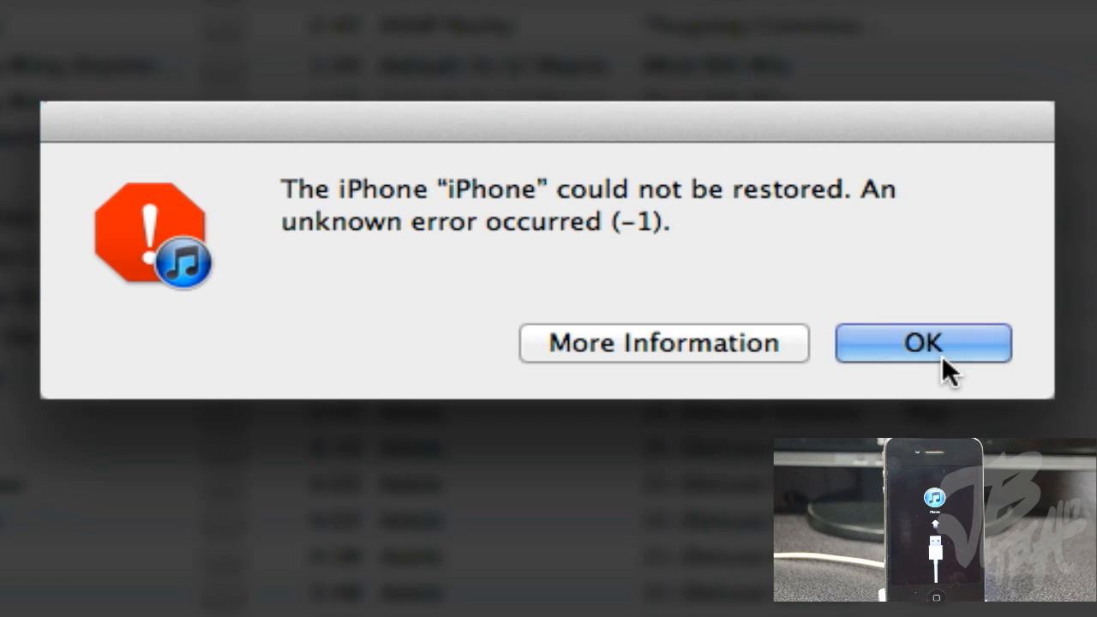
click(922, 343)
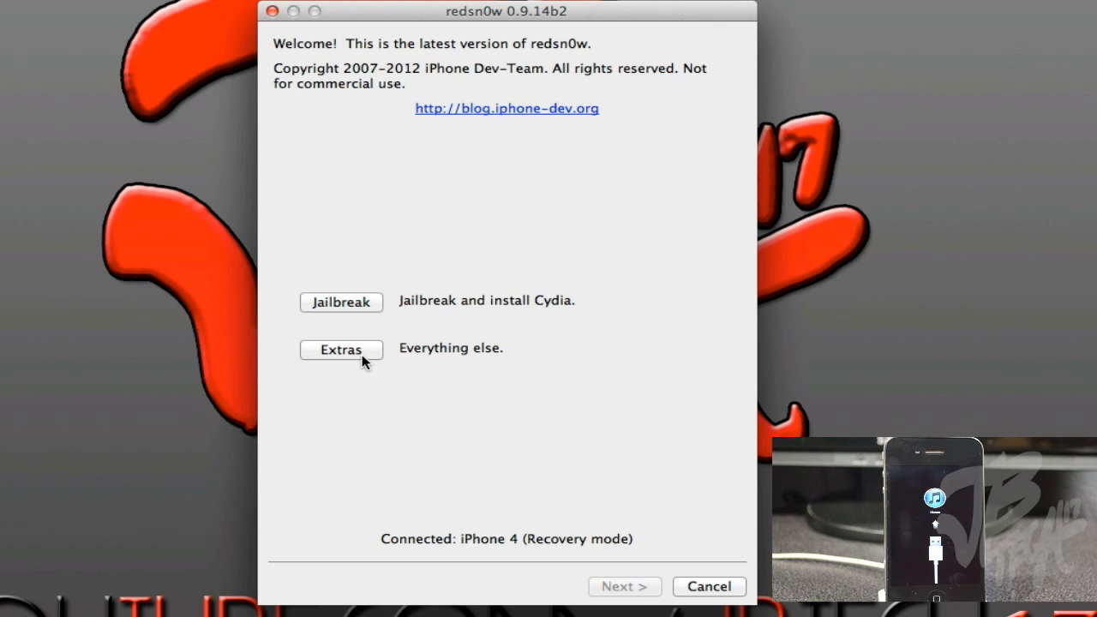
mouse_move(377, 371)
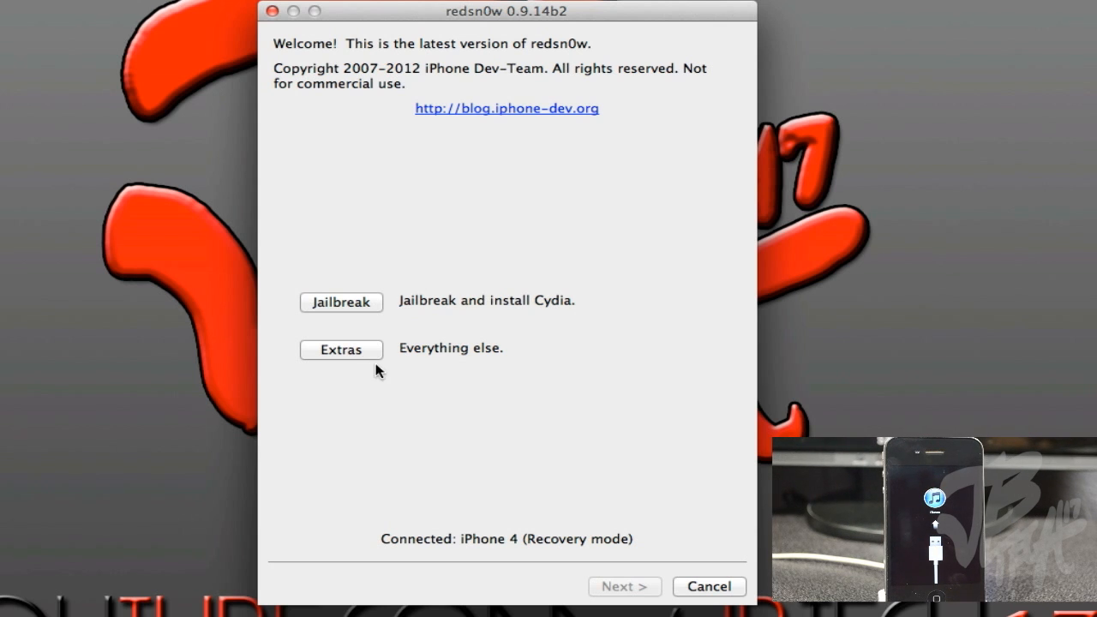
- Use Extras > Recovery fix to kick the iPhone 4 out of recovery mode
click(340, 350)
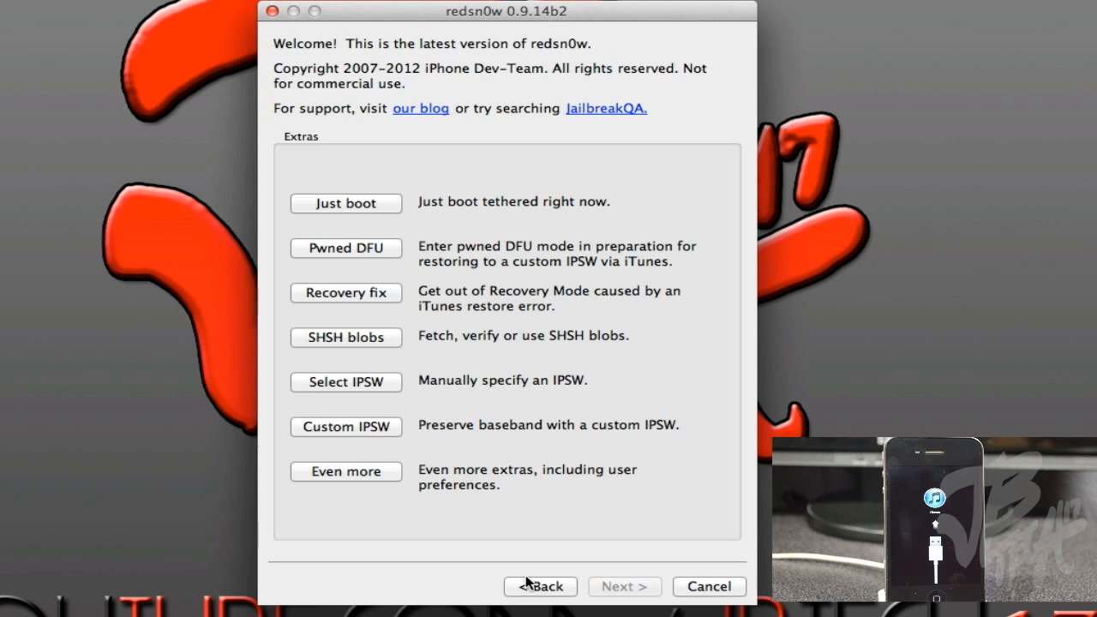
click(346, 247)
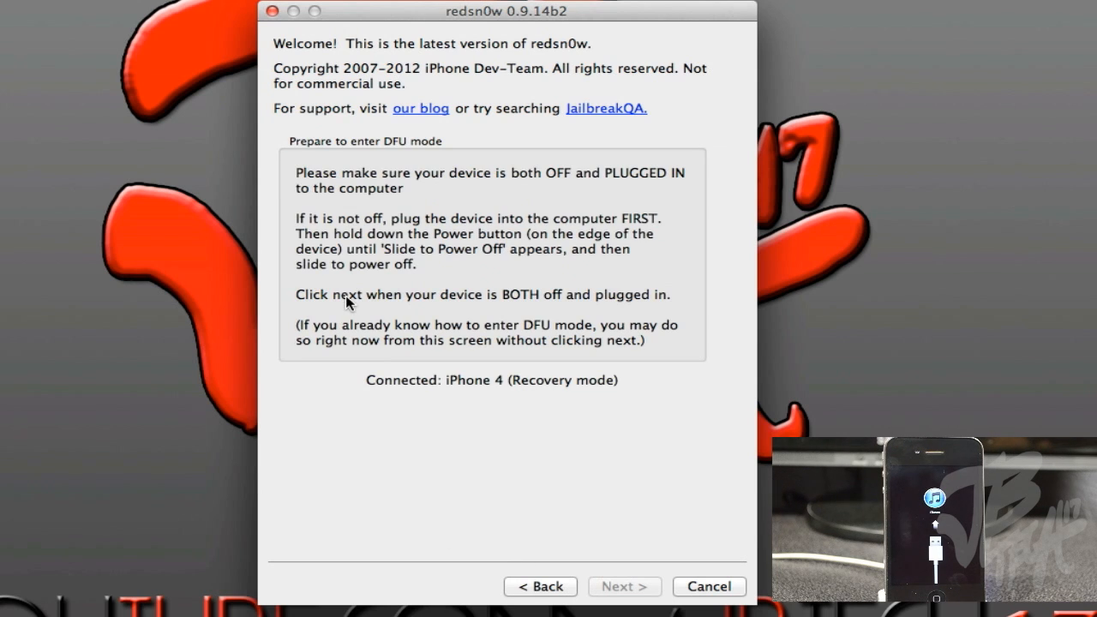
mouse_move(420, 463)
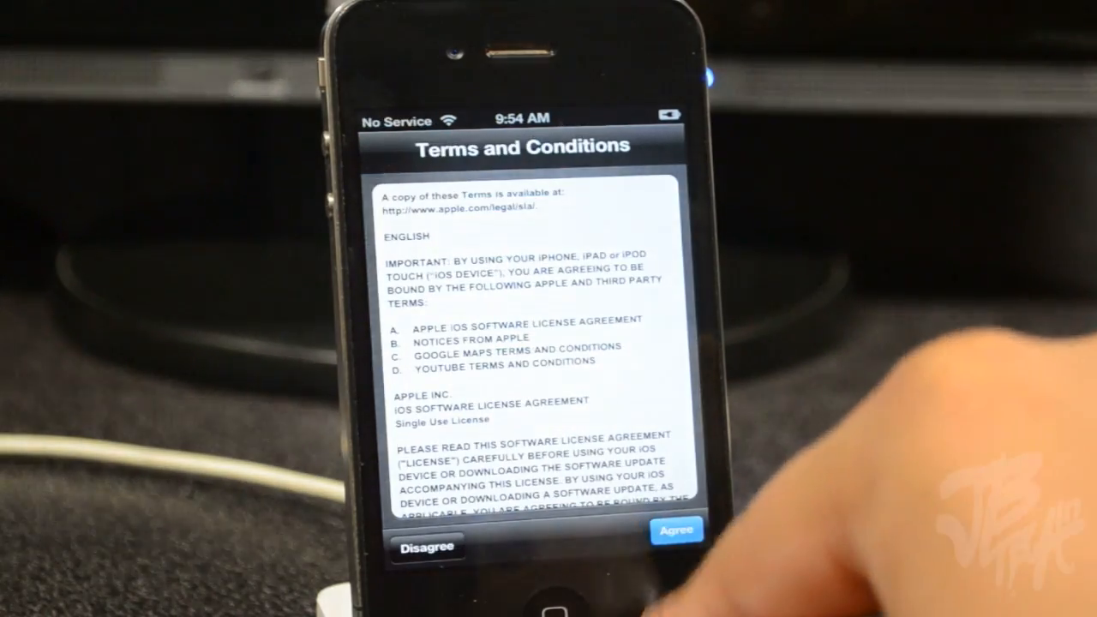
- Agree to the terms, choose Don't Send diagnostics and finish setup to the home screen
click(675, 528)
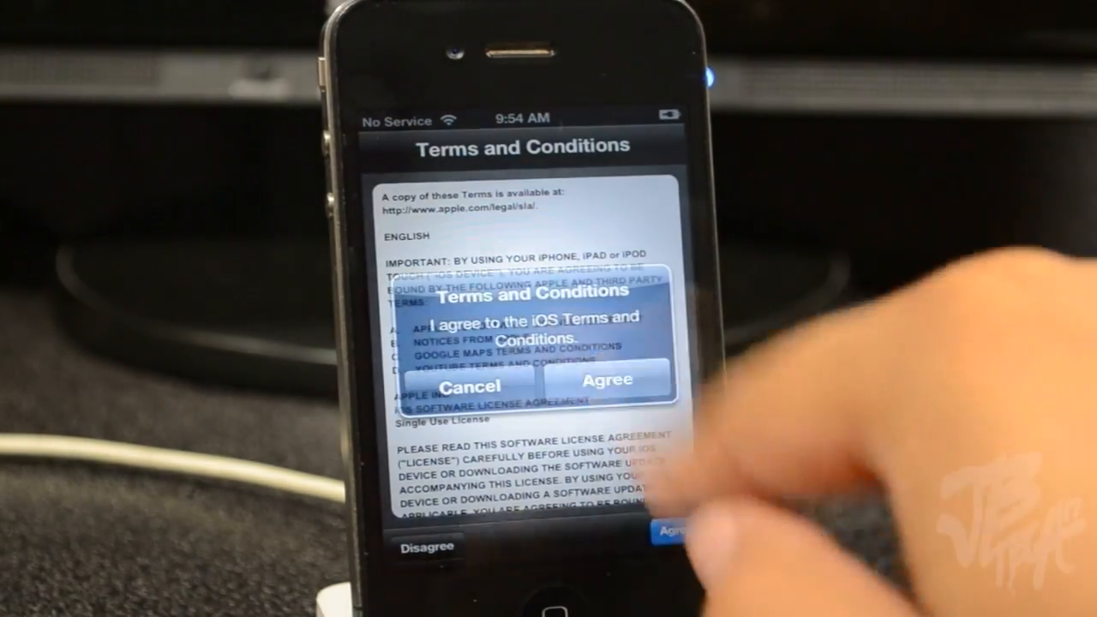
click(605, 380)
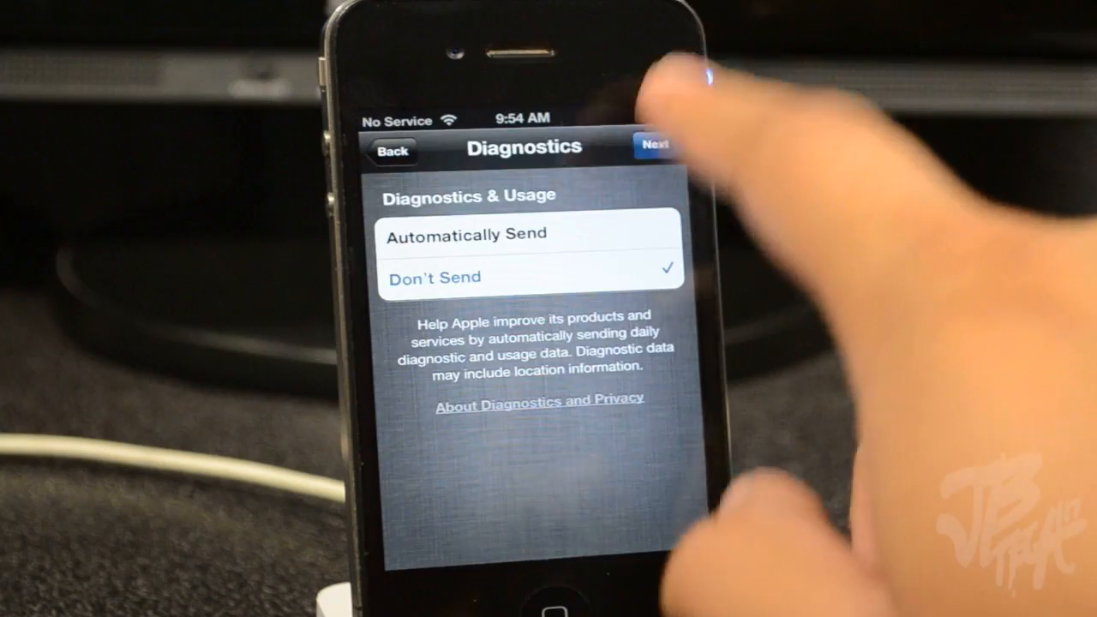
click(656, 144)
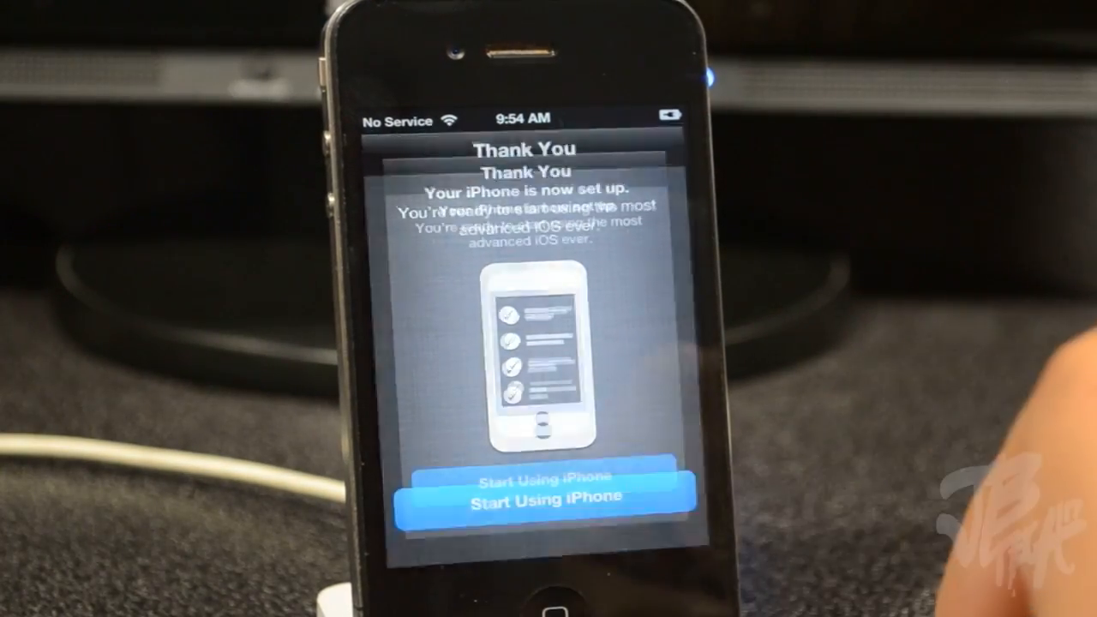
click(528, 488)
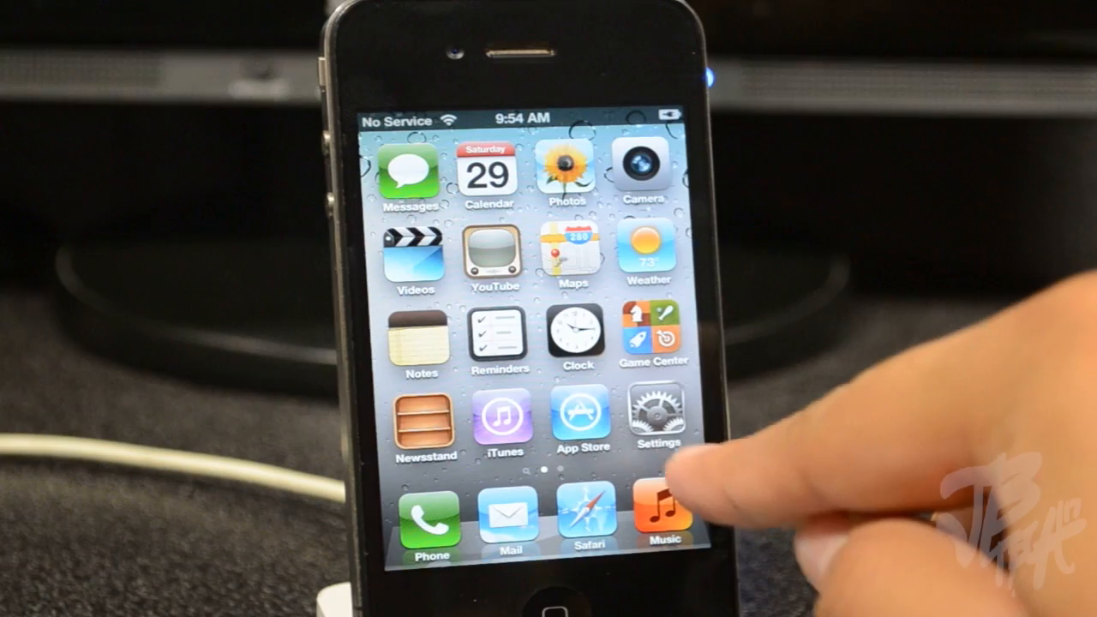
- Check Settings > General > About reports iOS 5.1.1 (9B206)
click(660, 514)
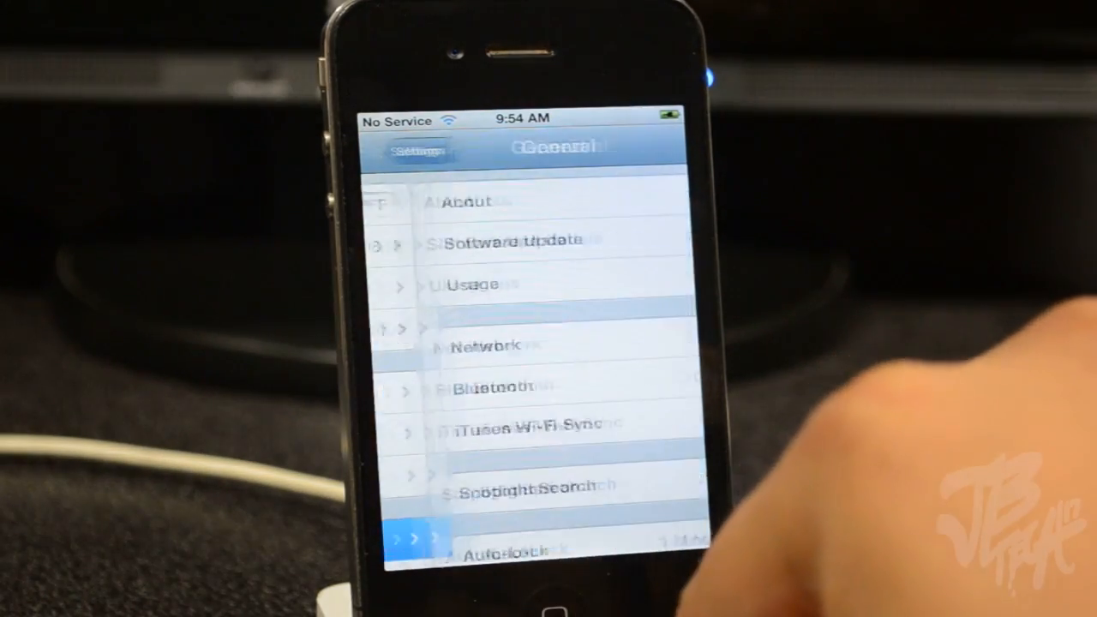
click(470, 200)
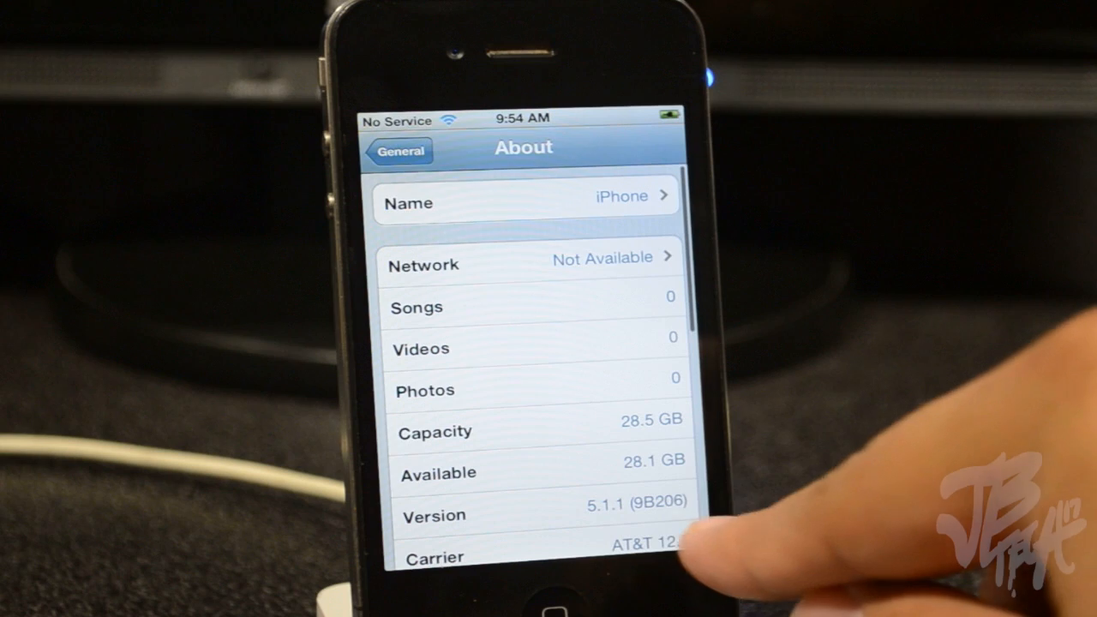